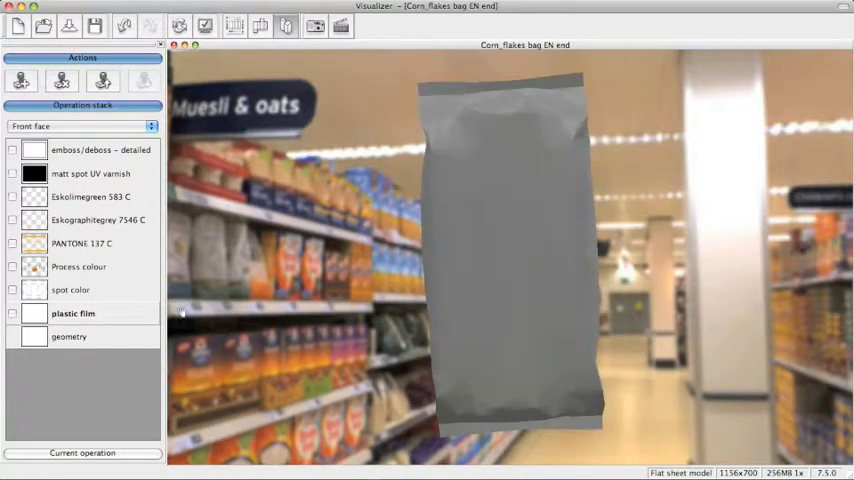
Step: Show the bag's plastic film layer and its process colour ink layer
{"action": "left_click", "coordinate": [14, 313]}
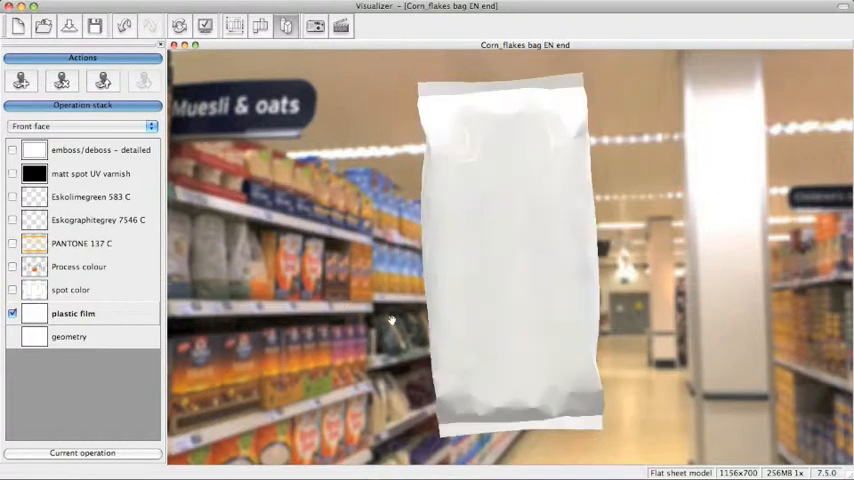
{"action": "left_click_drag", "start_coordinate": [391, 321], "coordinate": [457, 356]}
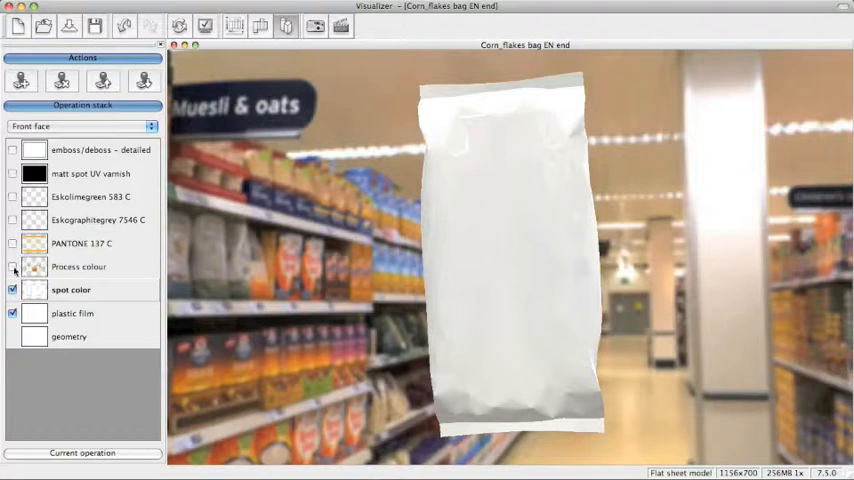
{"action": "left_click", "coordinate": [13, 266]}
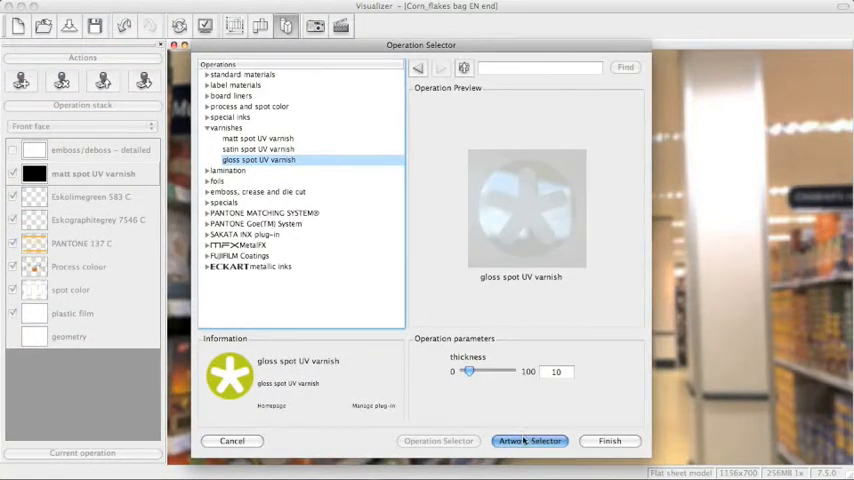
Step: Mask the gloss spot UV varnish with the satin spot UV varnish artwork and finish
{"action": "left_click", "coordinate": [531, 441]}
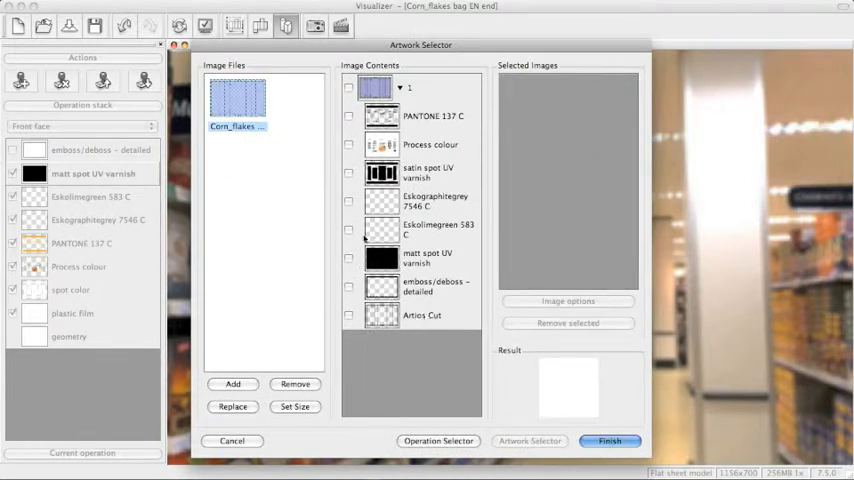
{"action": "left_click", "coordinate": [348, 172]}
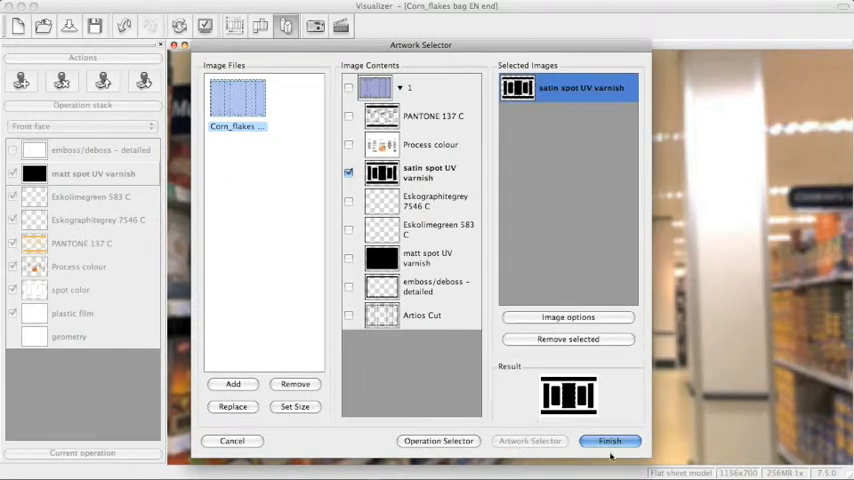
{"action": "left_click", "coordinate": [616, 441]}
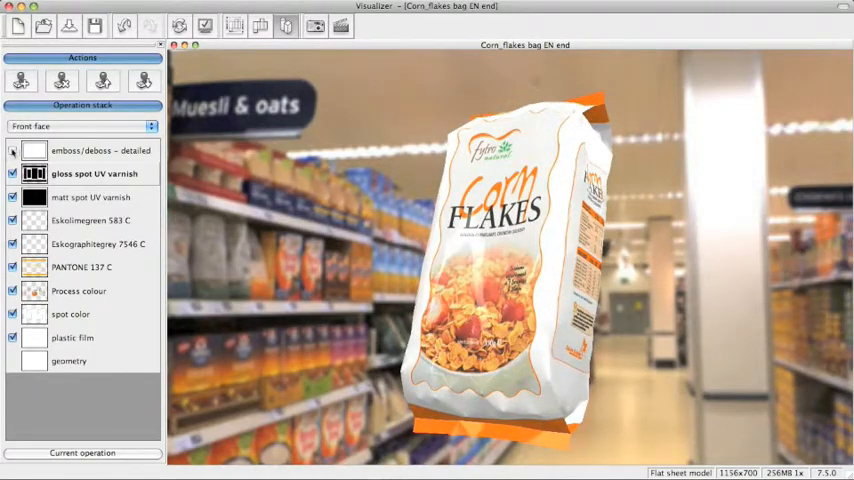
Step: Enable the bag's emboss/deboss layer
{"action": "left_click", "coordinate": [13, 150]}
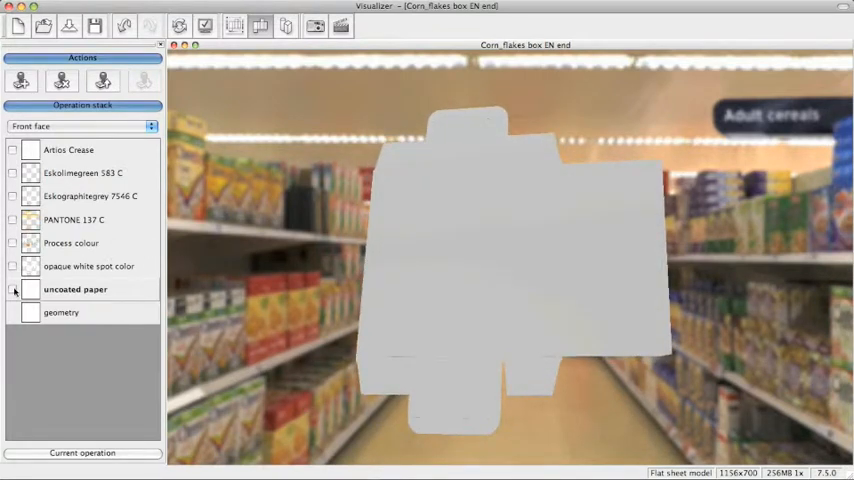
Step: Enable the box's uncoated paper layer and bring up the operation list
{"action": "left_click", "coordinate": [17, 290]}
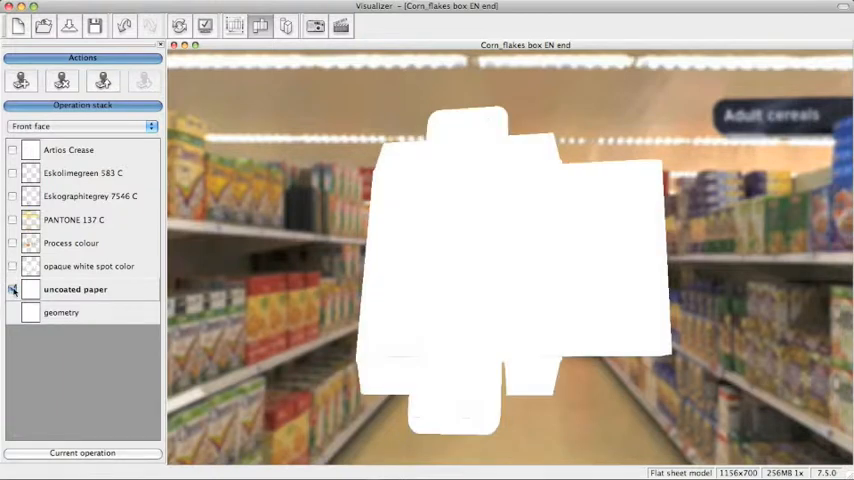
{"action": "left_click", "coordinate": [13, 290]}
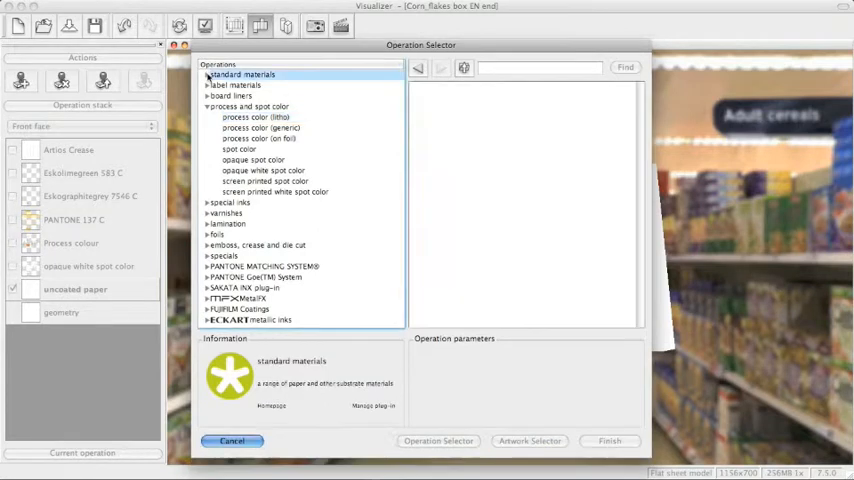
Step: Add a standard-materials plastic film window masked by the satin spot UV varnish artwork
{"action": "left_click", "coordinate": [209, 75]}
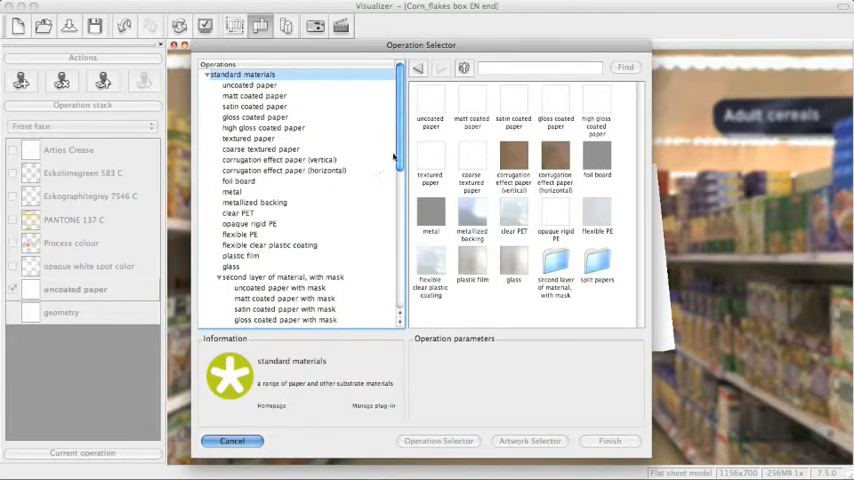
{"action": "scroll", "scroll_direction": "down", "scroll_amount": 3}
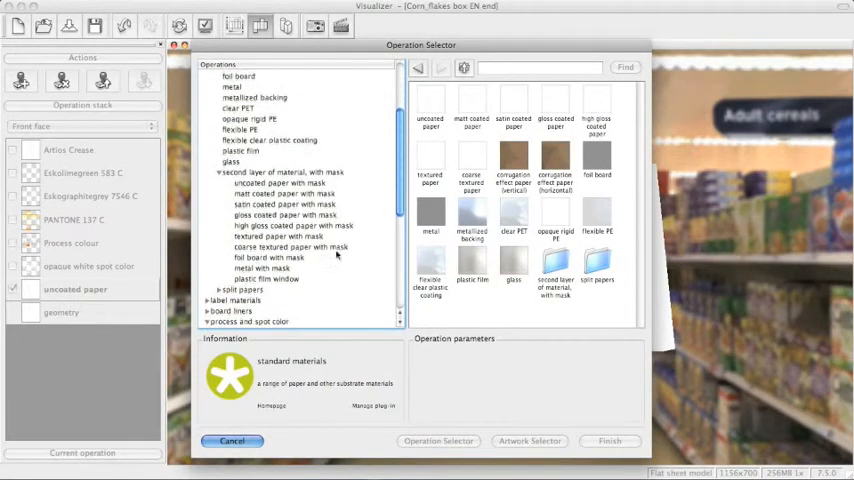
{"action": "left_click", "coordinate": [267, 279]}
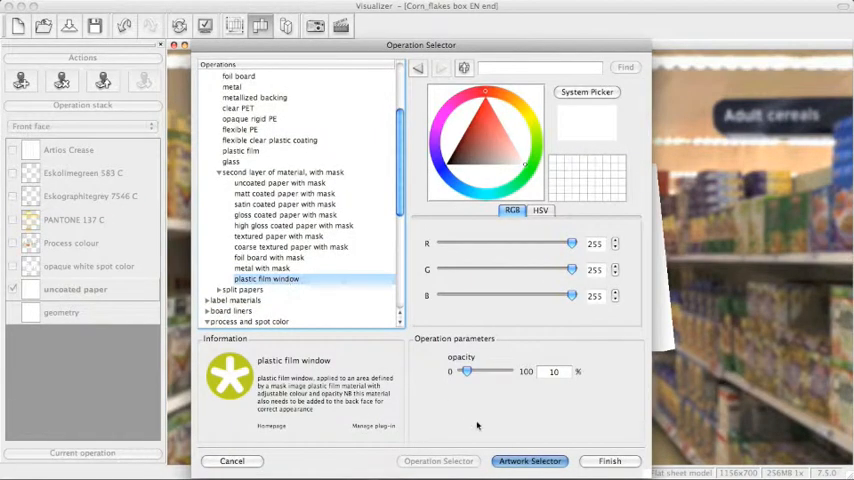
{"action": "left_click", "coordinate": [529, 461]}
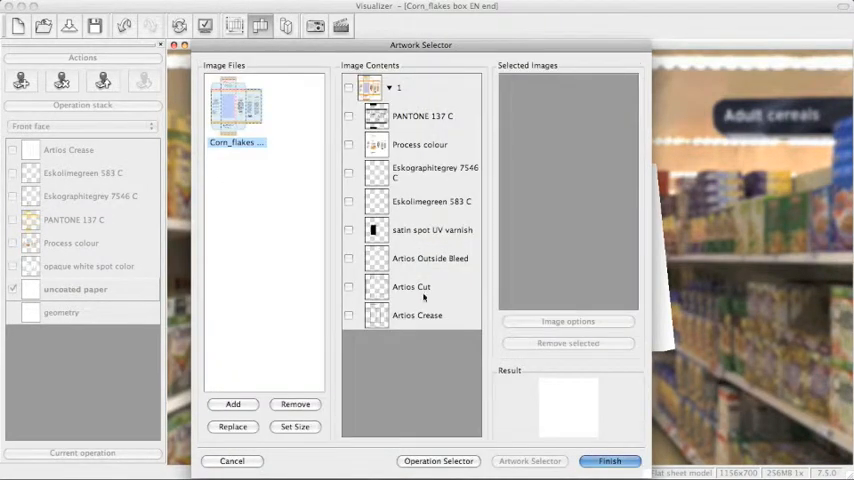
{"action": "mouse_move", "coordinate": [350, 230]}
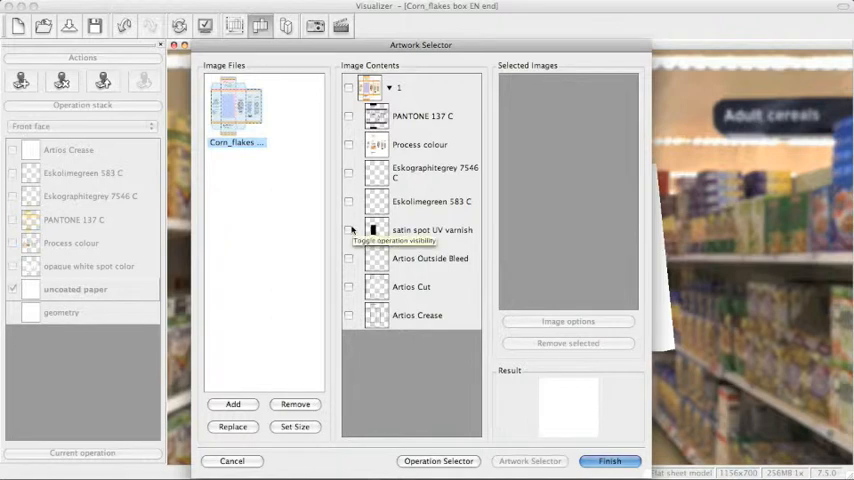
{"action": "left_click", "coordinate": [348, 230]}
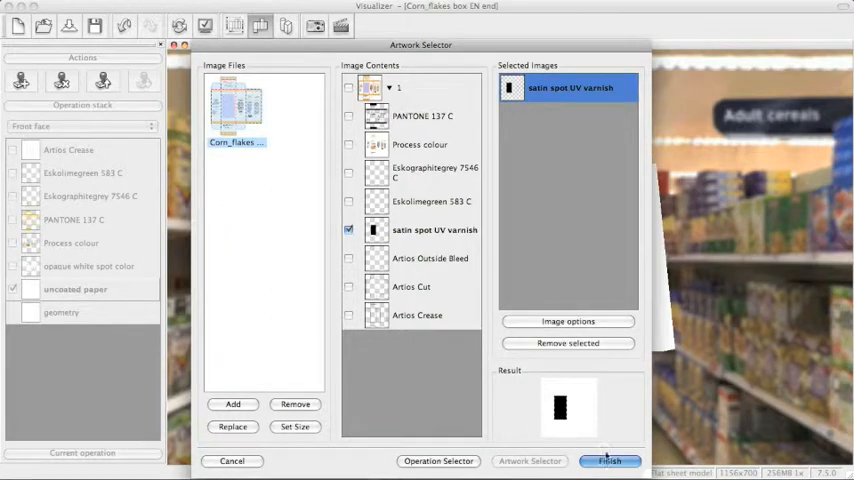
{"action": "left_click", "coordinate": [618, 461]}
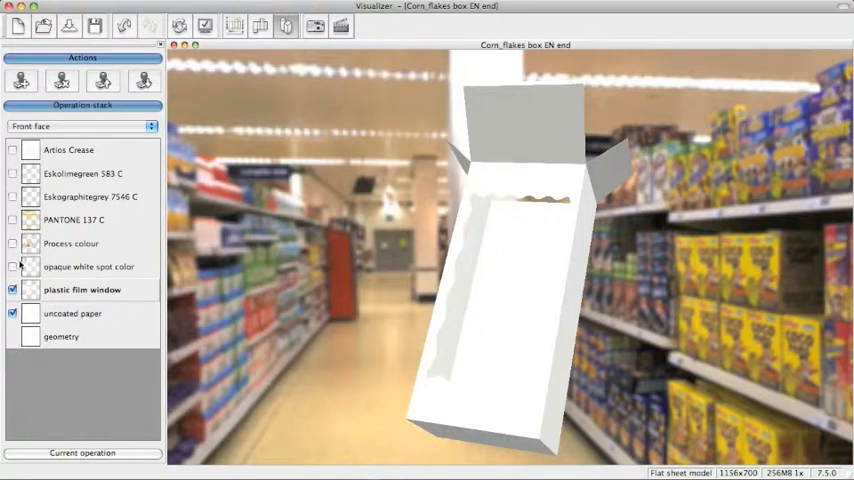
Step: Enable the opaque white, process colour and PANTONE 137 C ink layers
{"action": "left_click", "coordinate": [19, 267]}
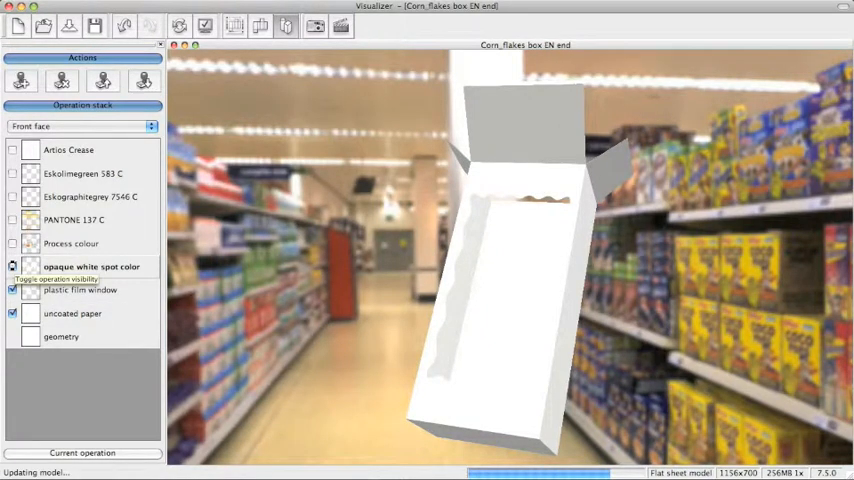
{"action": "left_click", "coordinate": [14, 267]}
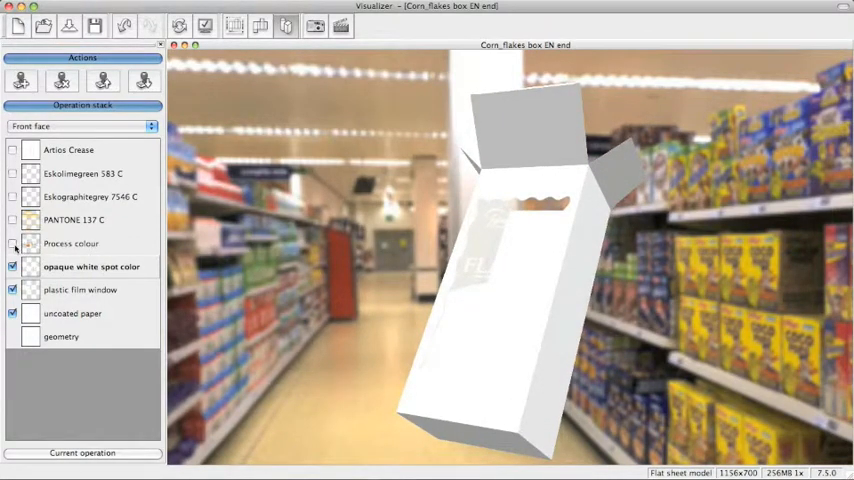
{"action": "left_click", "coordinate": [13, 243]}
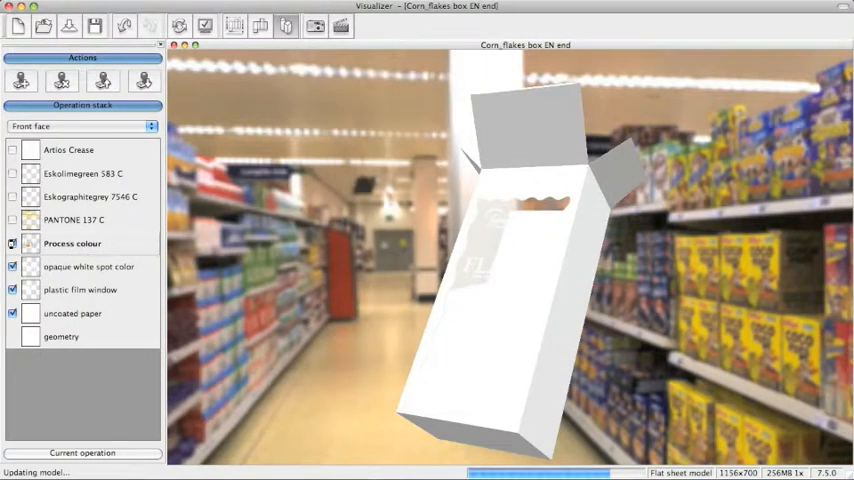
{"action": "left_click", "coordinate": [13, 243]}
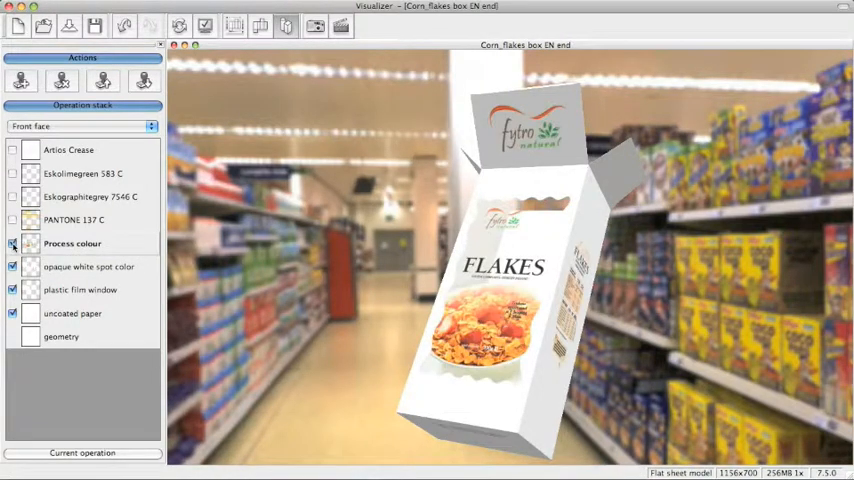
{"action": "left_click", "coordinate": [14, 244]}
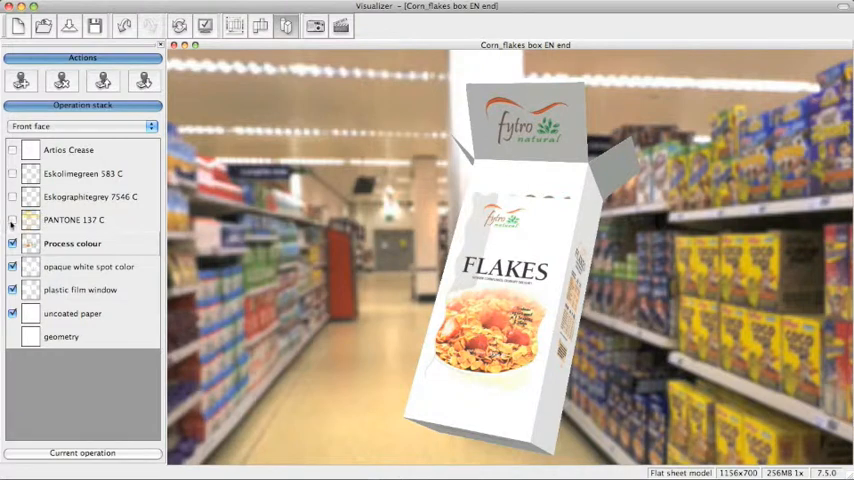
{"action": "left_click", "coordinate": [12, 220]}
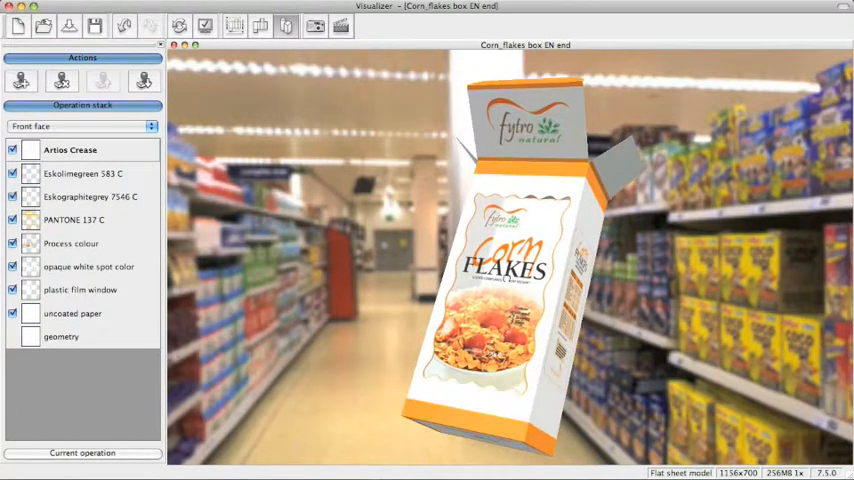
Step: Rotate the box to inspect its back panel, then turn it back to the front
{"action": "left_click_drag", "start_coordinate": [520, 250], "coordinate": [445, 295]}
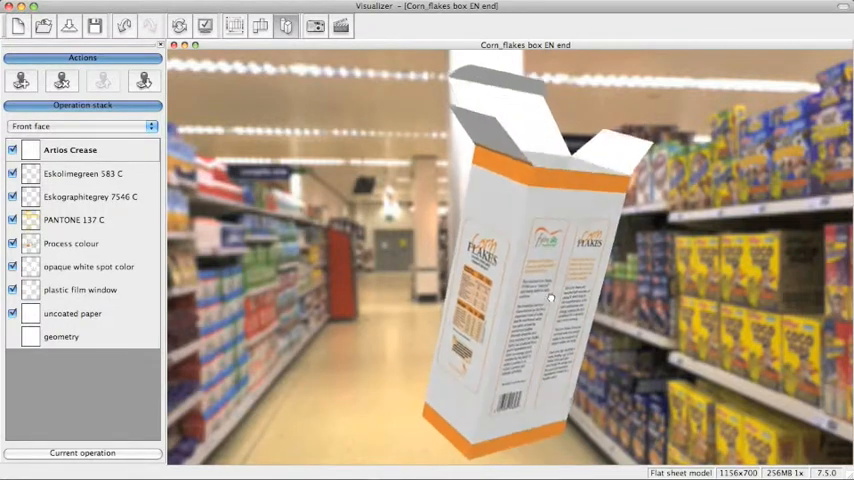
{"action": "left_click_drag", "start_coordinate": [550, 300], "coordinate": [520, 260]}
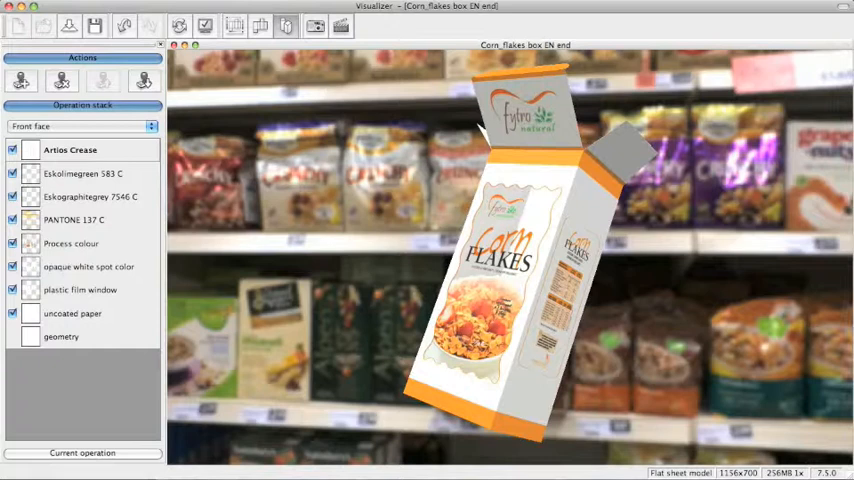
Step: Light the box with the Airport environment, then switch back to Supermarket food
{"action": "left_click", "coordinate": [252, 8]}
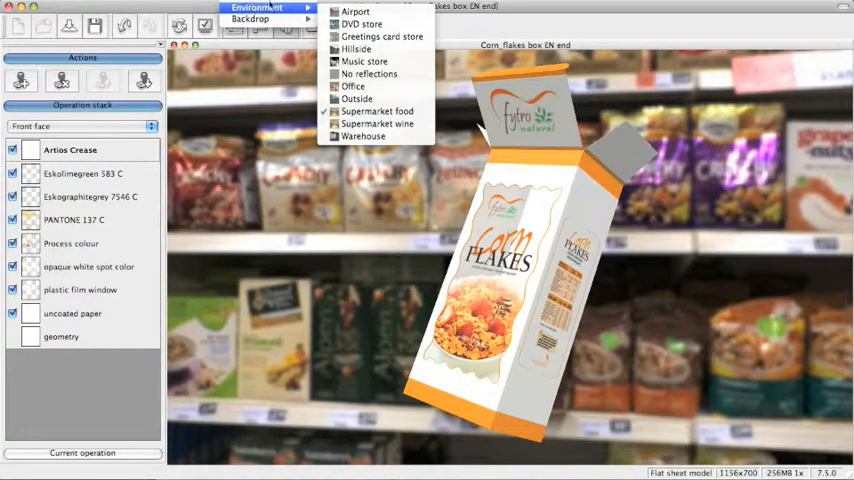
{"action": "left_click", "coordinate": [384, 110]}
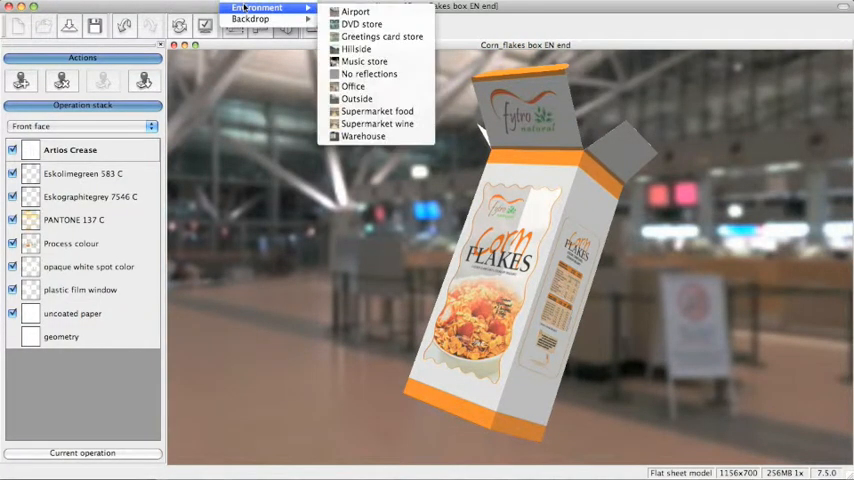
{"action": "mouse_move", "coordinate": [360, 48]}
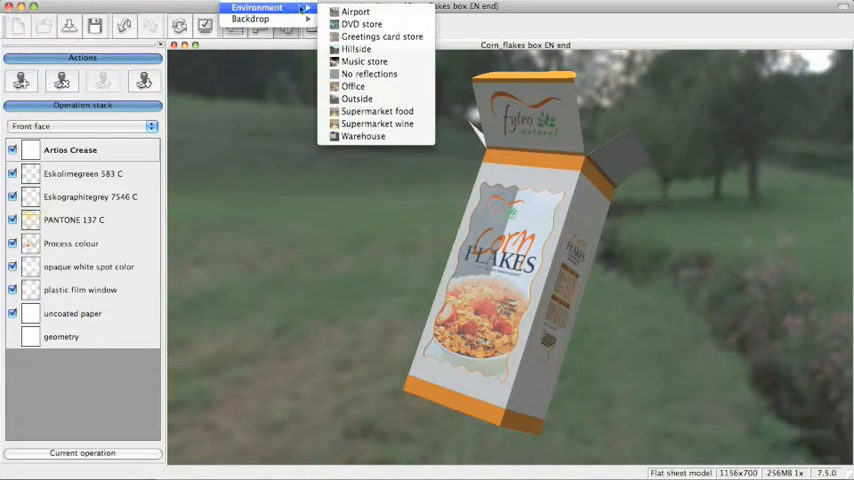
{"action": "mouse_move", "coordinate": [375, 111]}
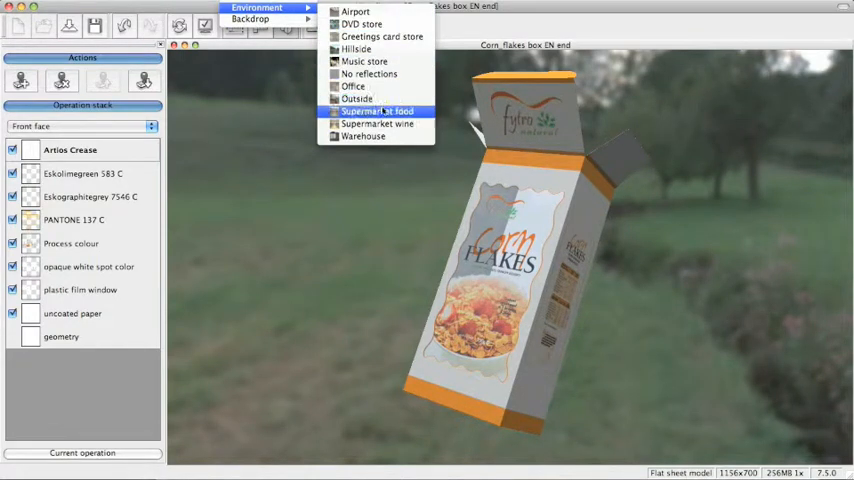
{"action": "left_click", "coordinate": [378, 110]}
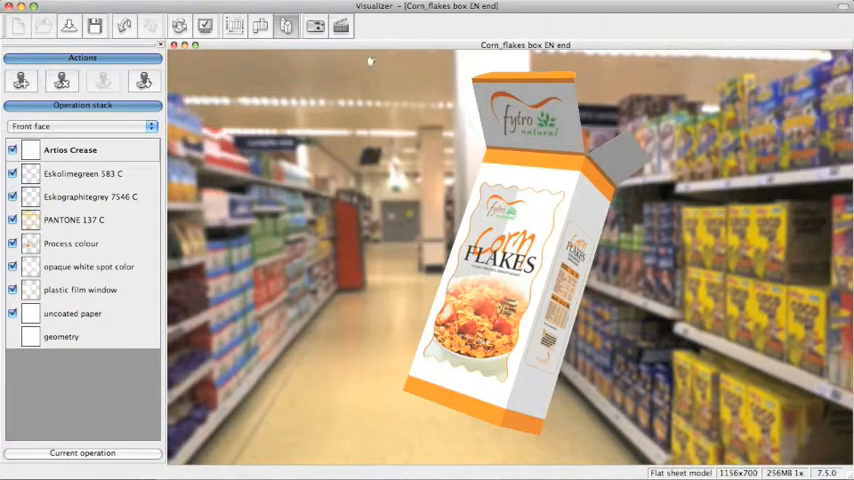
Step: Set the backdrop to solid black, then load supermarket-scene.jpg as the backdrop image
{"action": "left_click", "coordinate": [258, 15]}
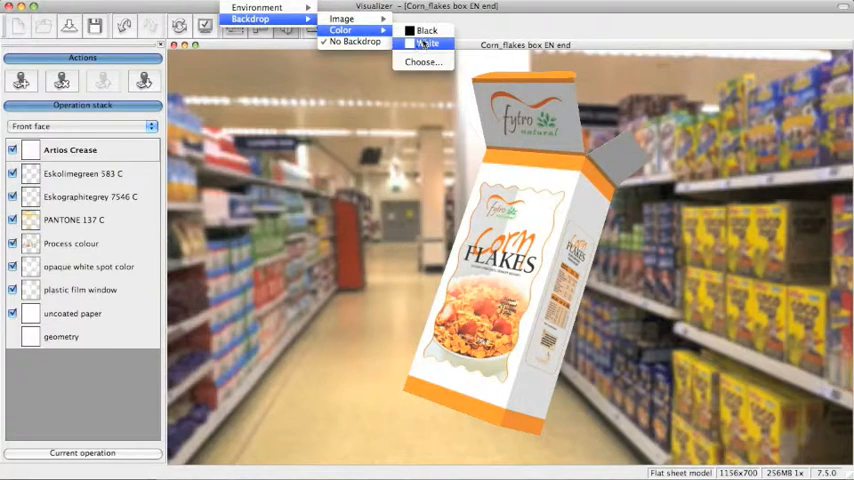
{"action": "left_click", "coordinate": [435, 44]}
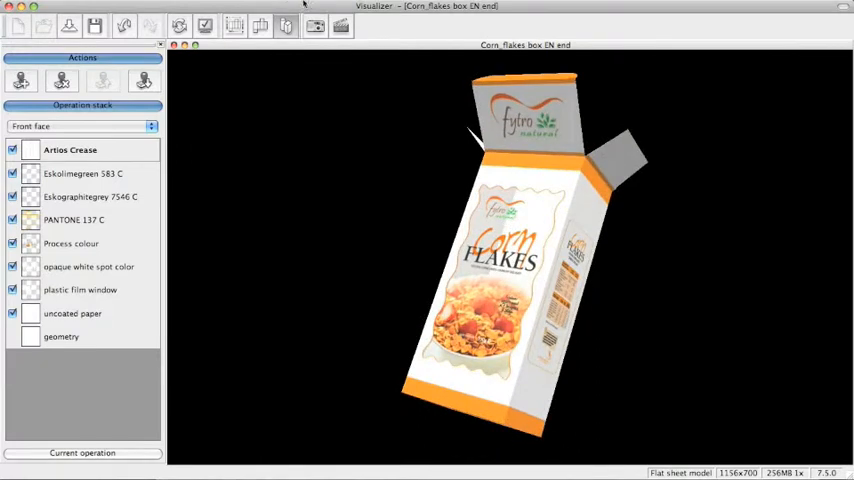
{"action": "left_click", "coordinate": [259, 14]}
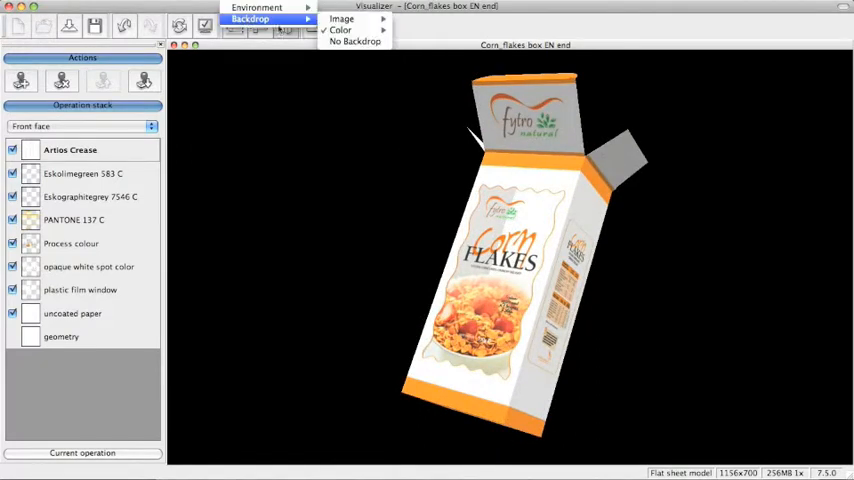
{"action": "left_click", "coordinate": [350, 17]}
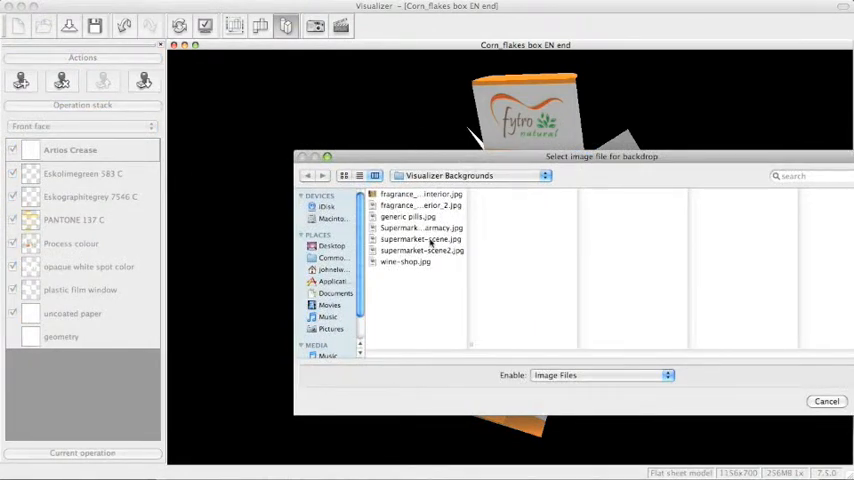
{"action": "left_click", "coordinate": [415, 239]}
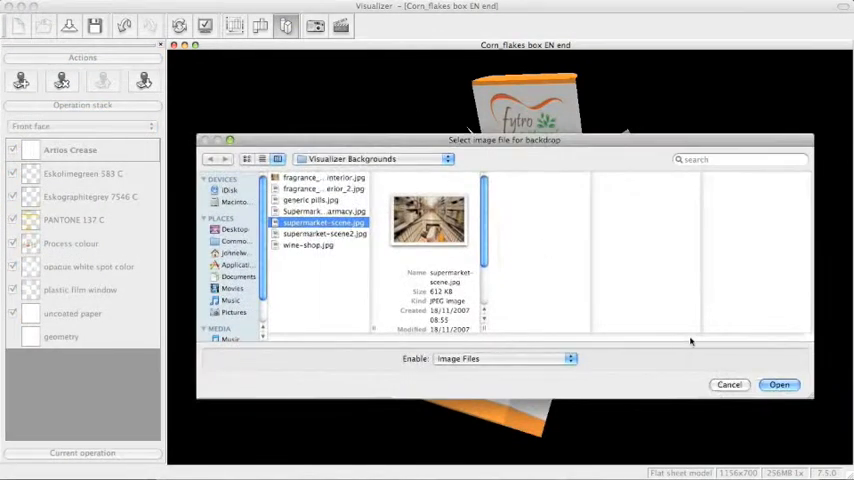
{"action": "left_click", "coordinate": [782, 384]}
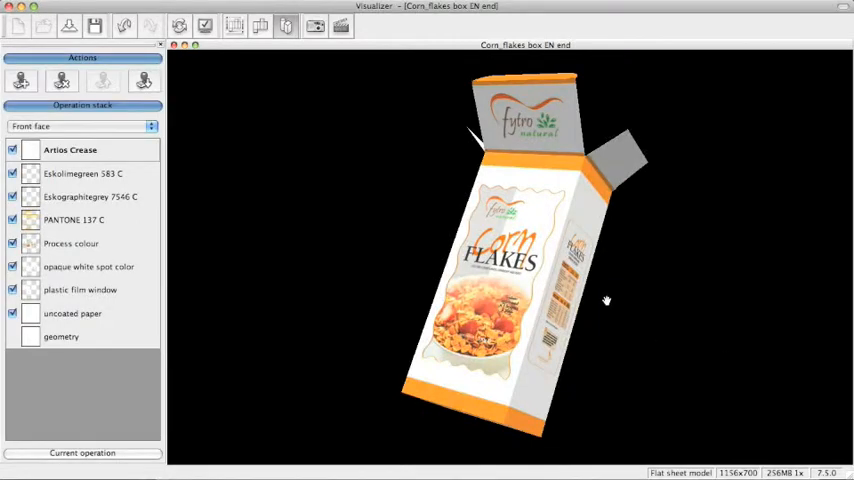